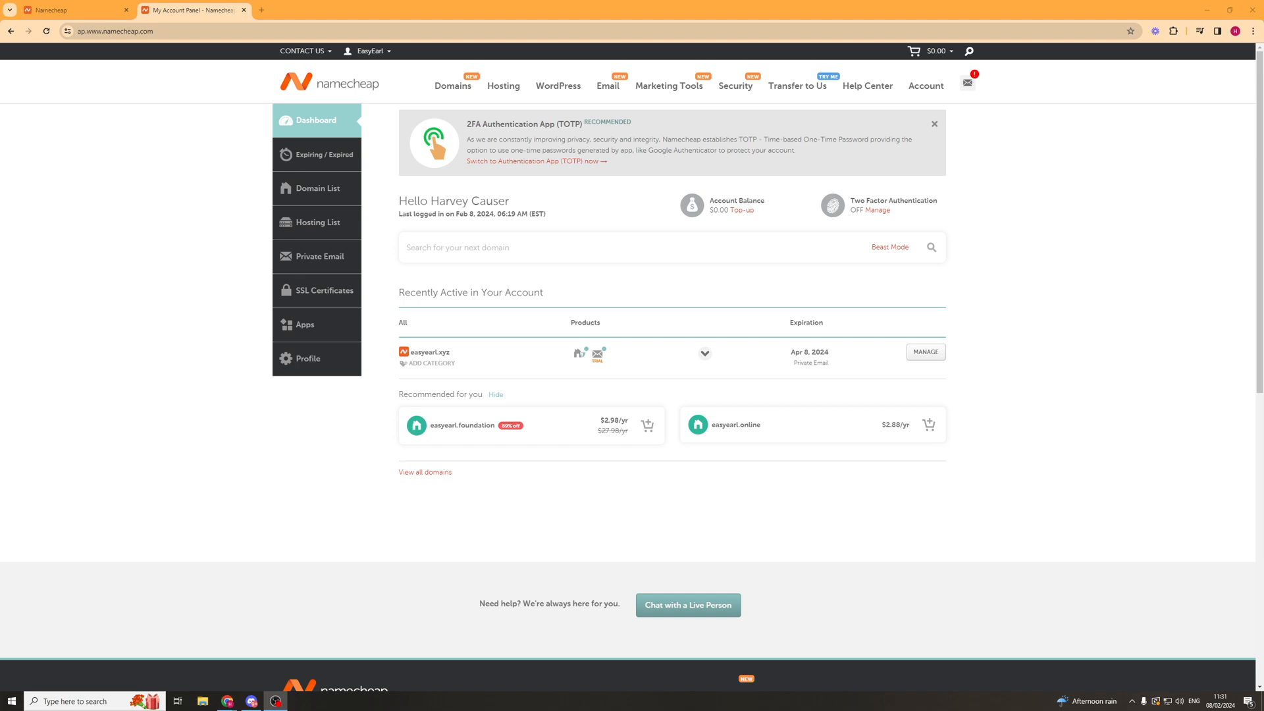
mouse_move(190, 532)
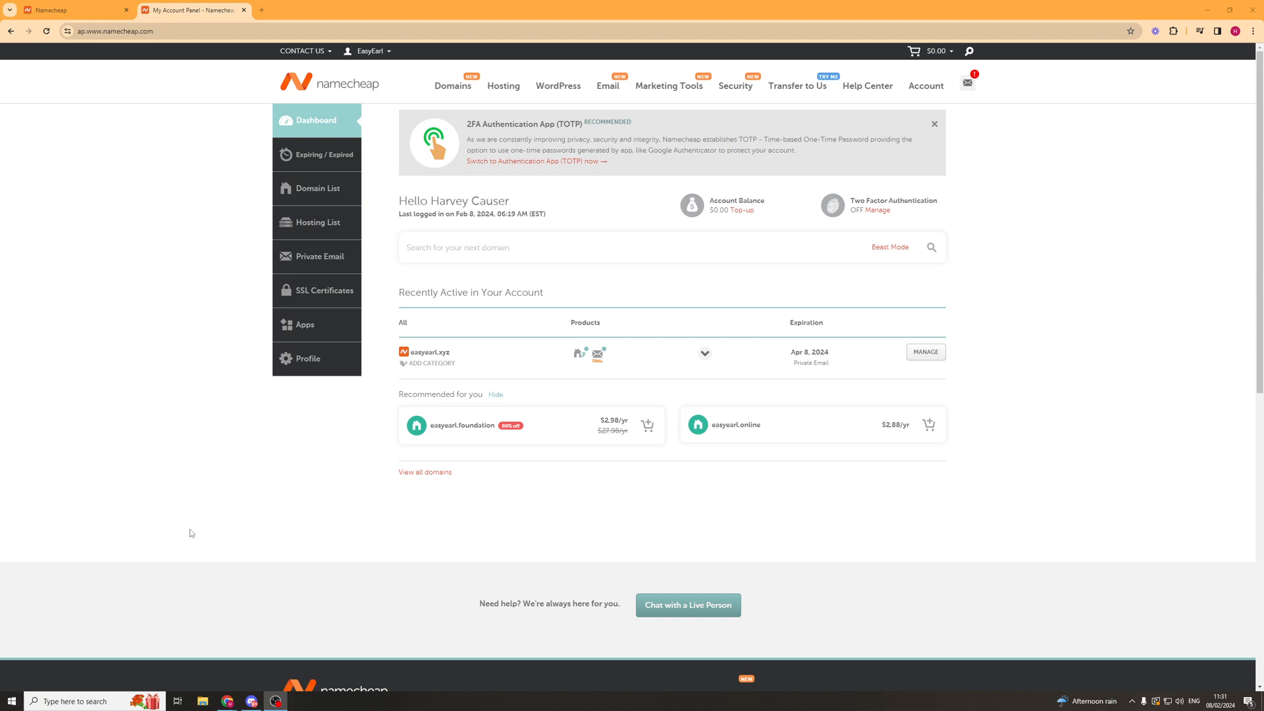
mouse_move(156, 377)
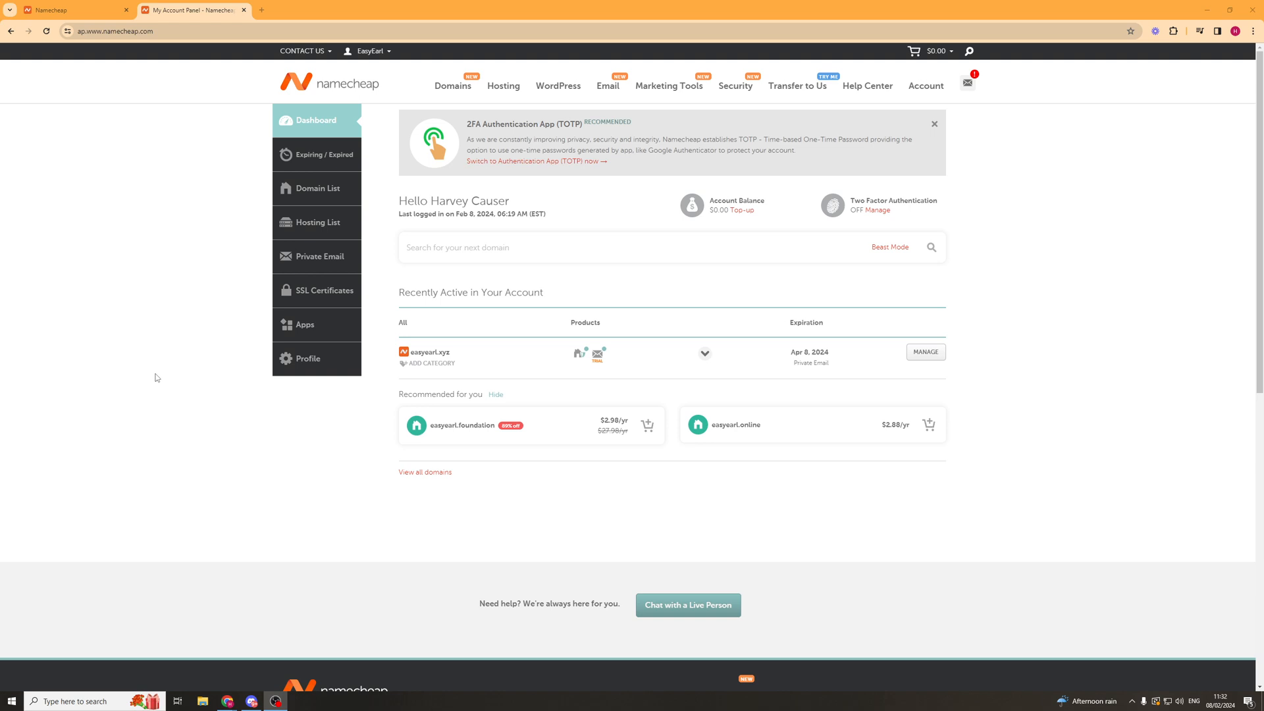
mouse_move(162, 93)
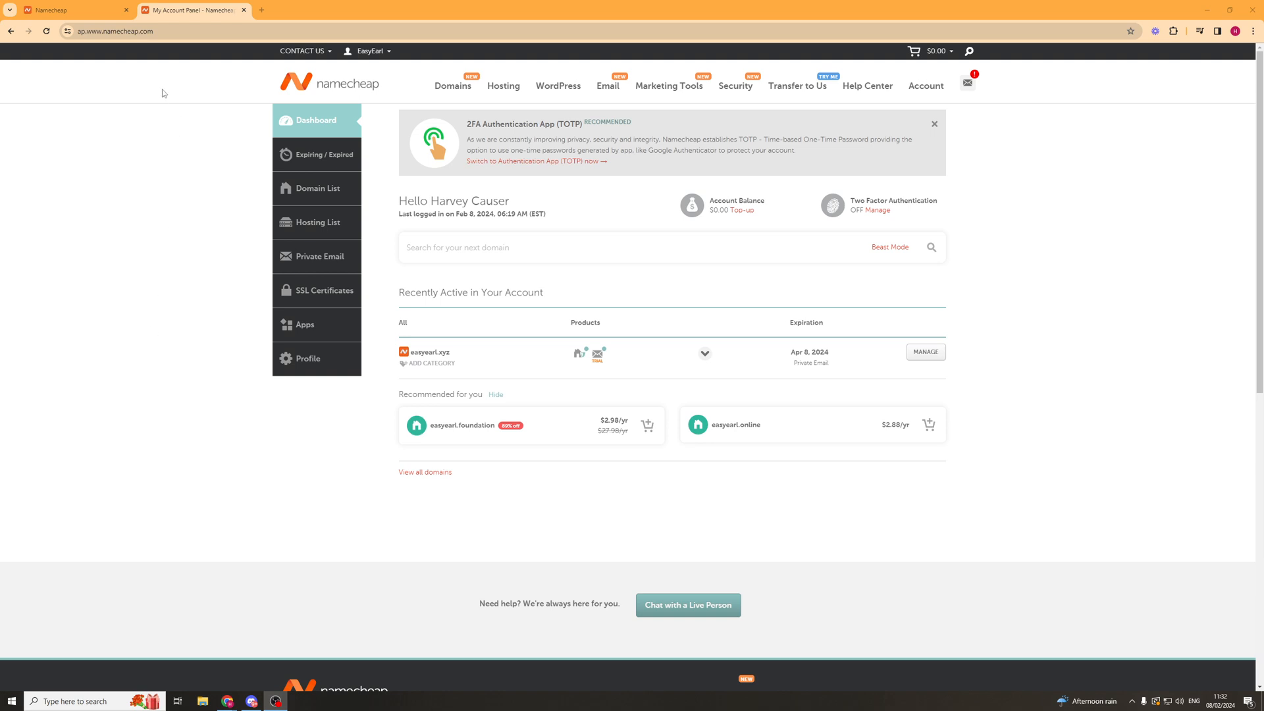
mouse_move(1005, 83)
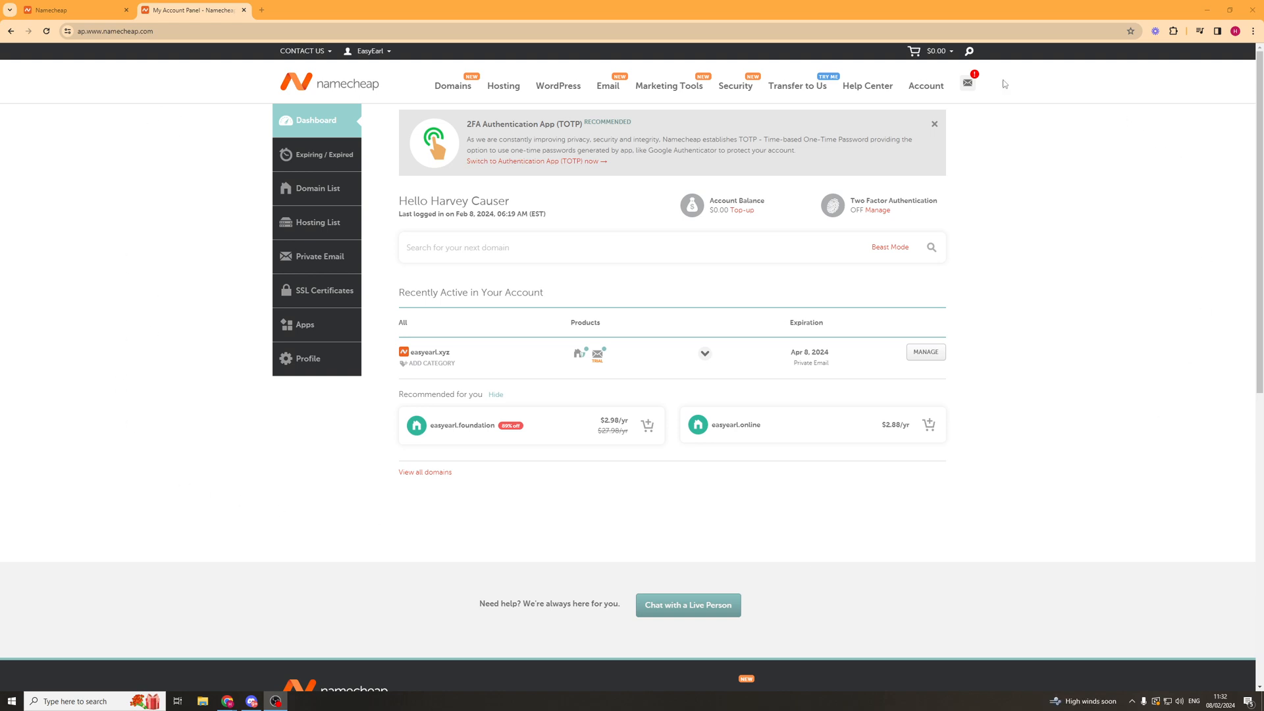
mouse_move(76, 285)
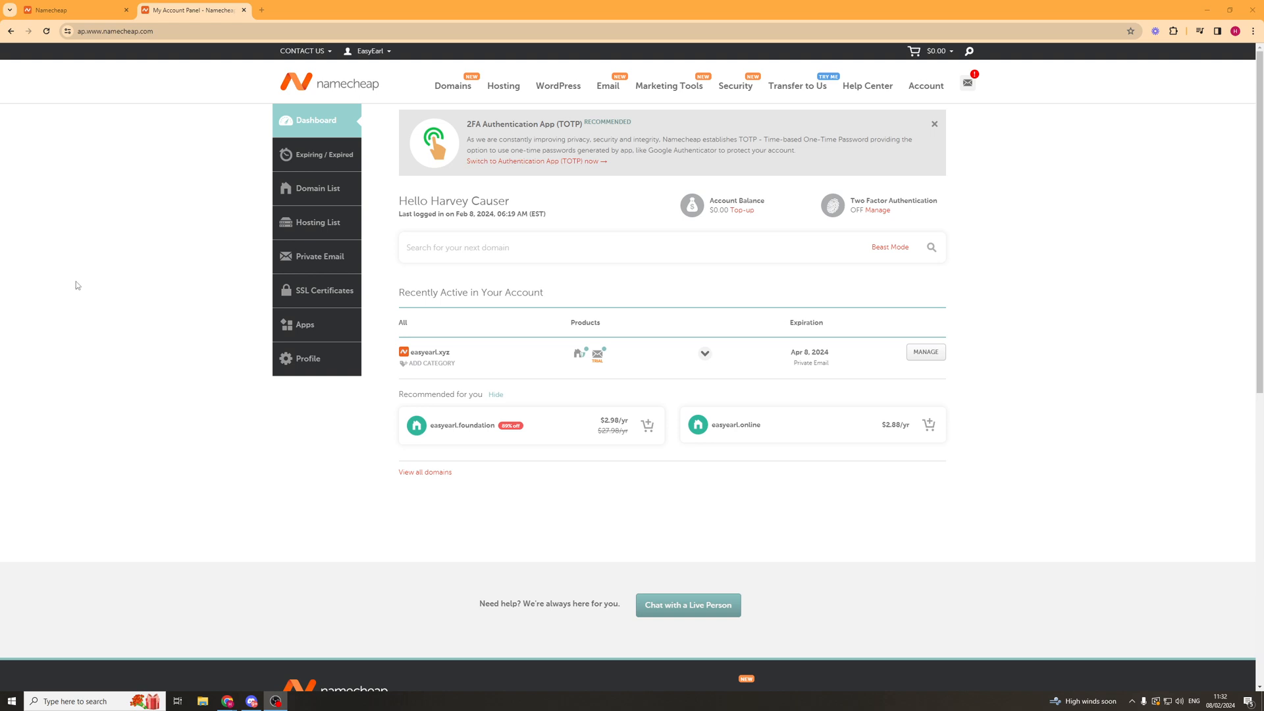
mouse_move(358, 91)
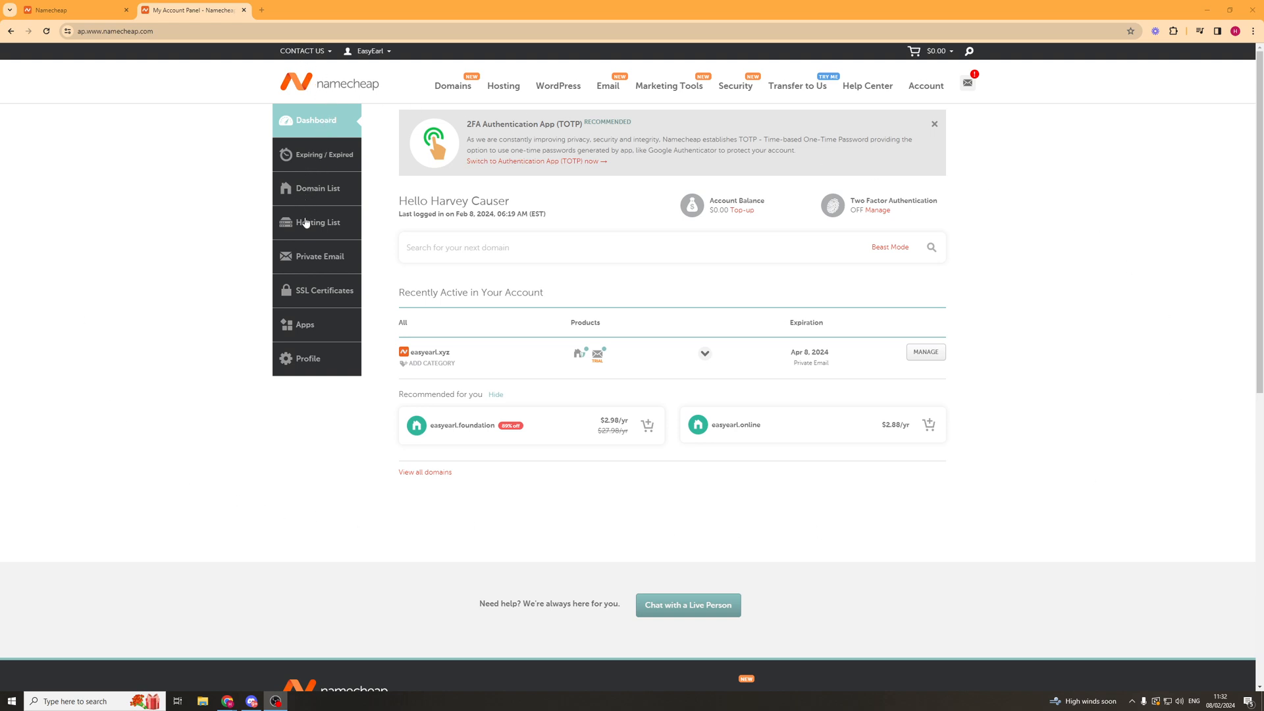
mouse_move(310, 261)
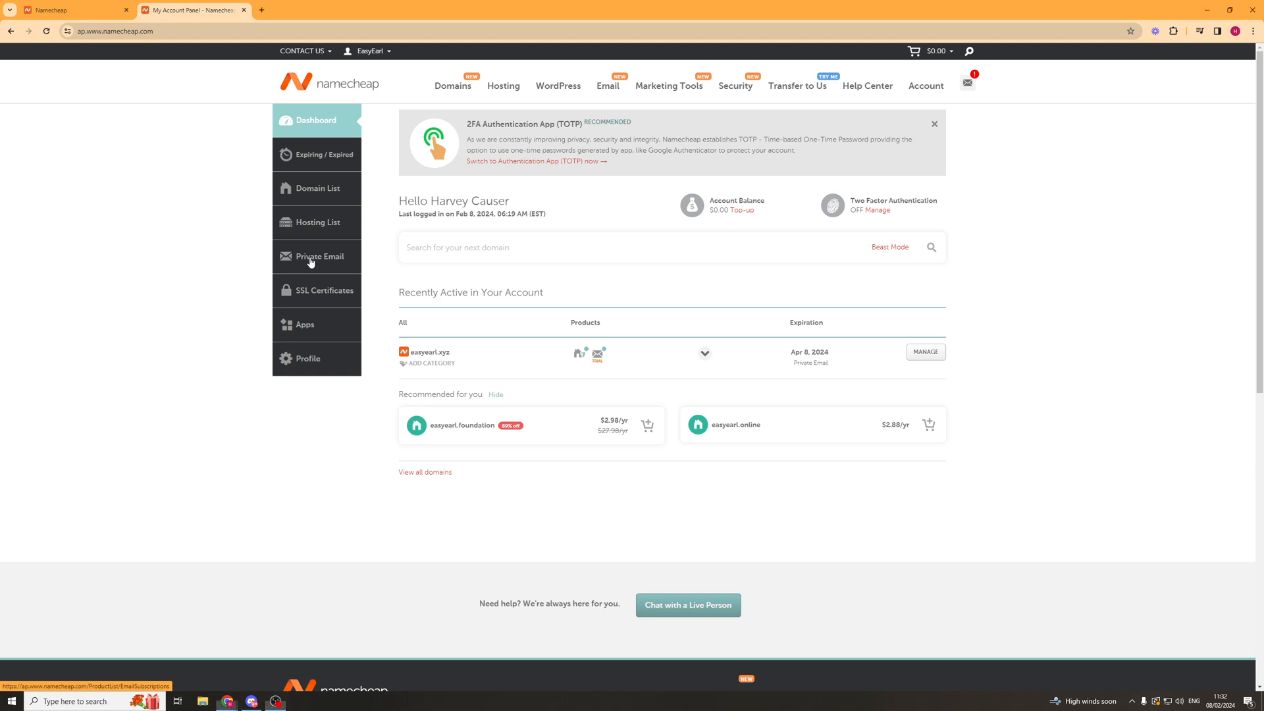
- Open the Create Mailbox form for the easyearl.xyz Private Email subscription
click(316, 256)
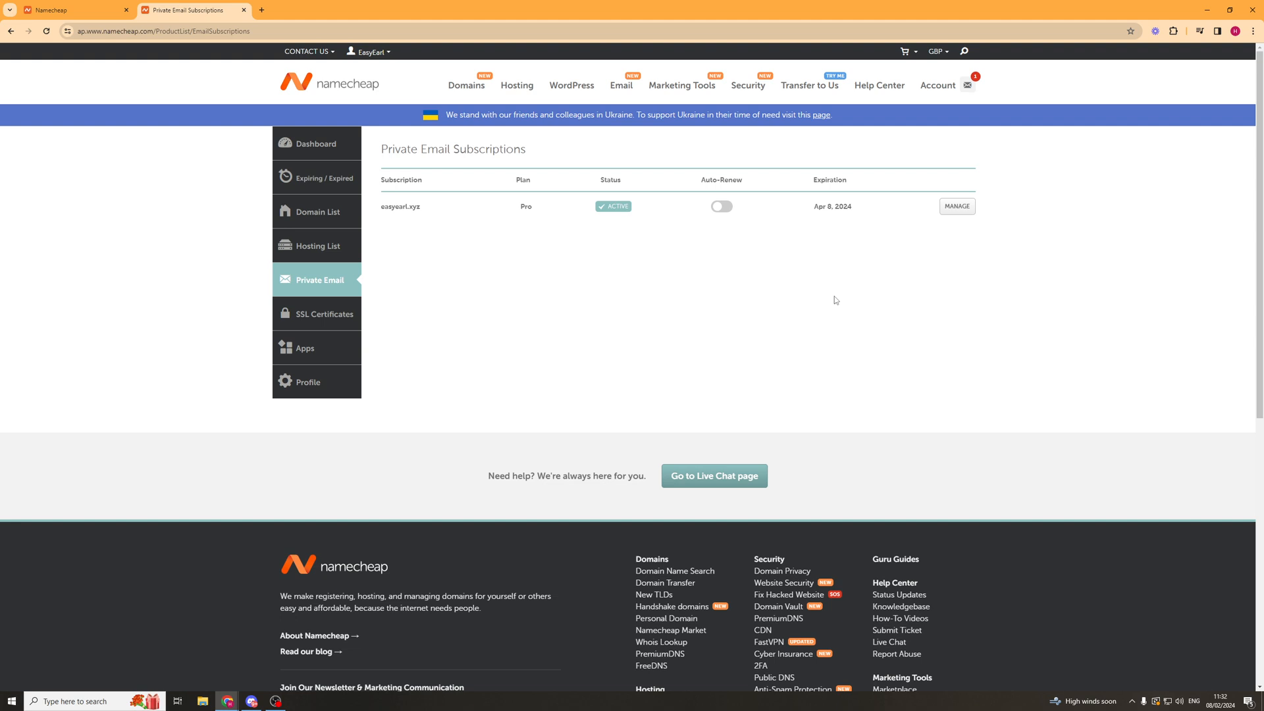
mouse_move(1152, 244)
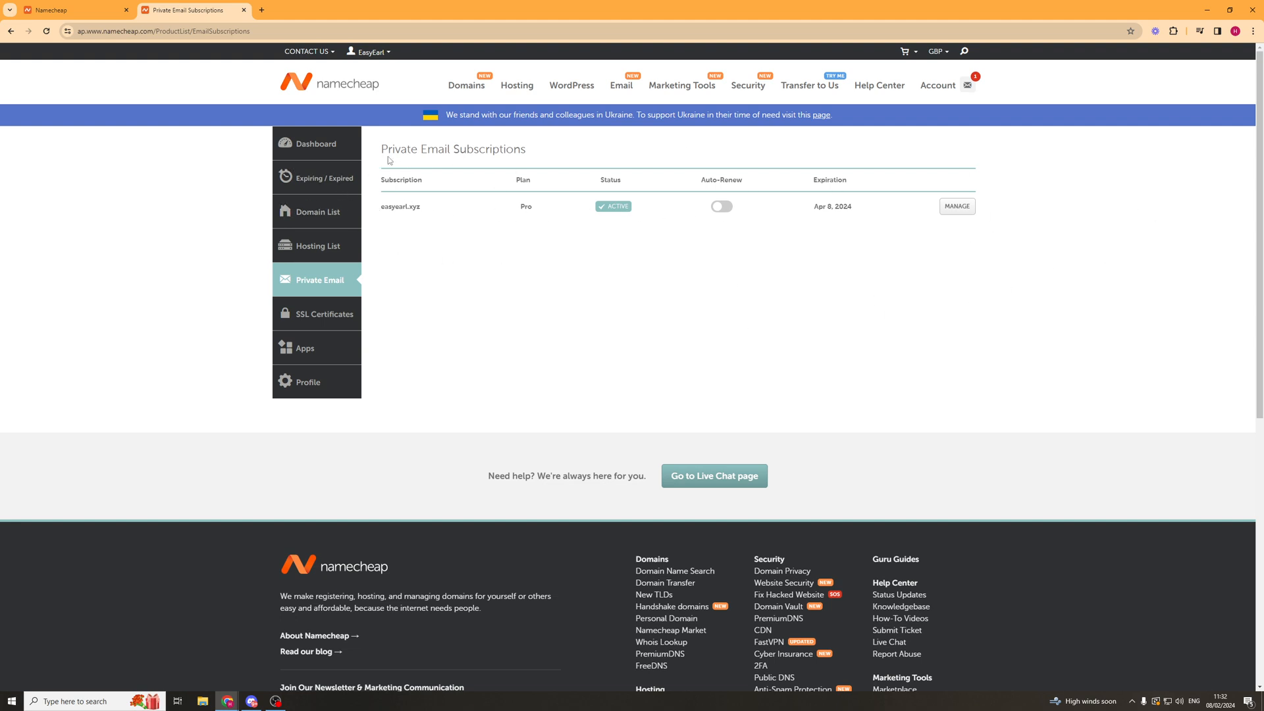
mouse_move(434, 352)
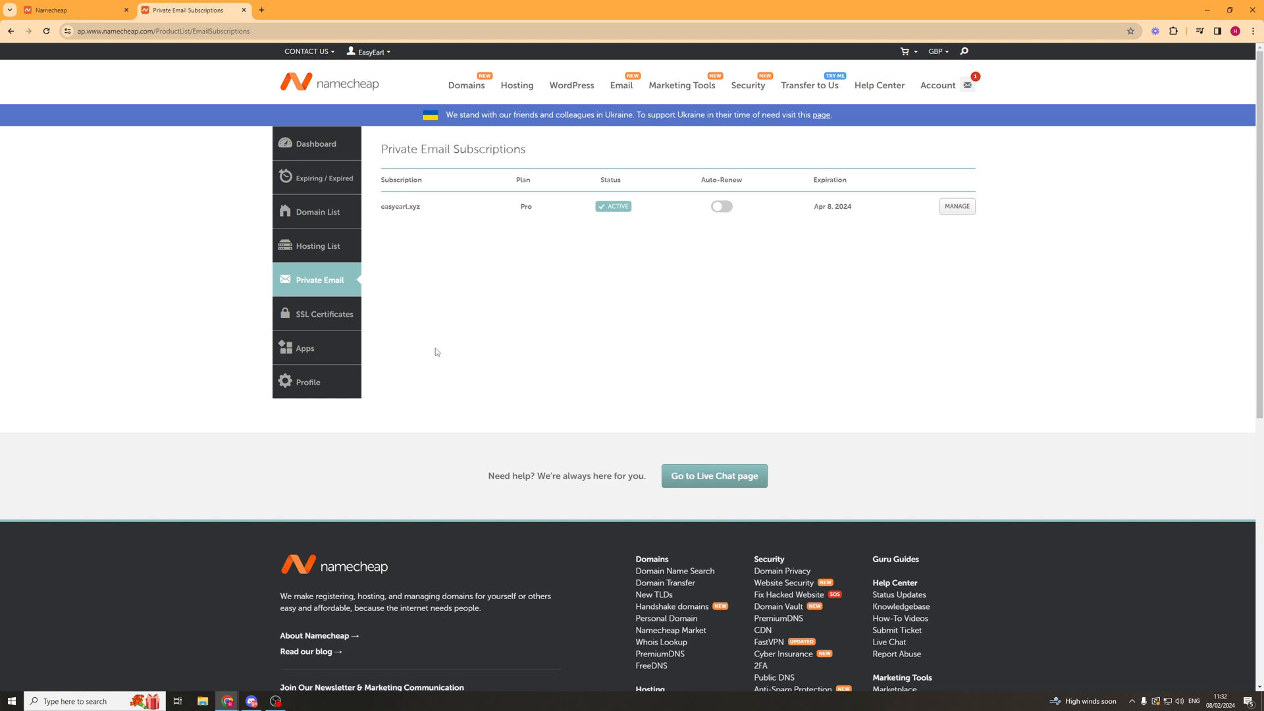
click(956, 206)
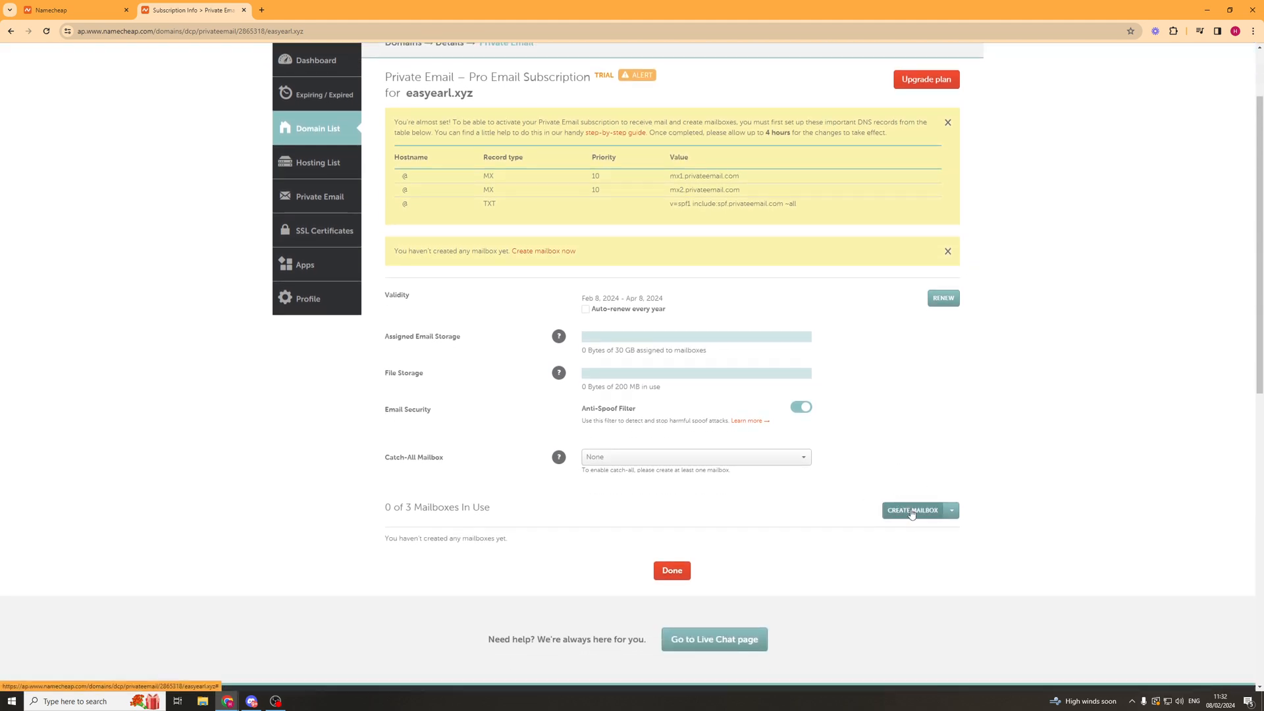
click(950, 510)
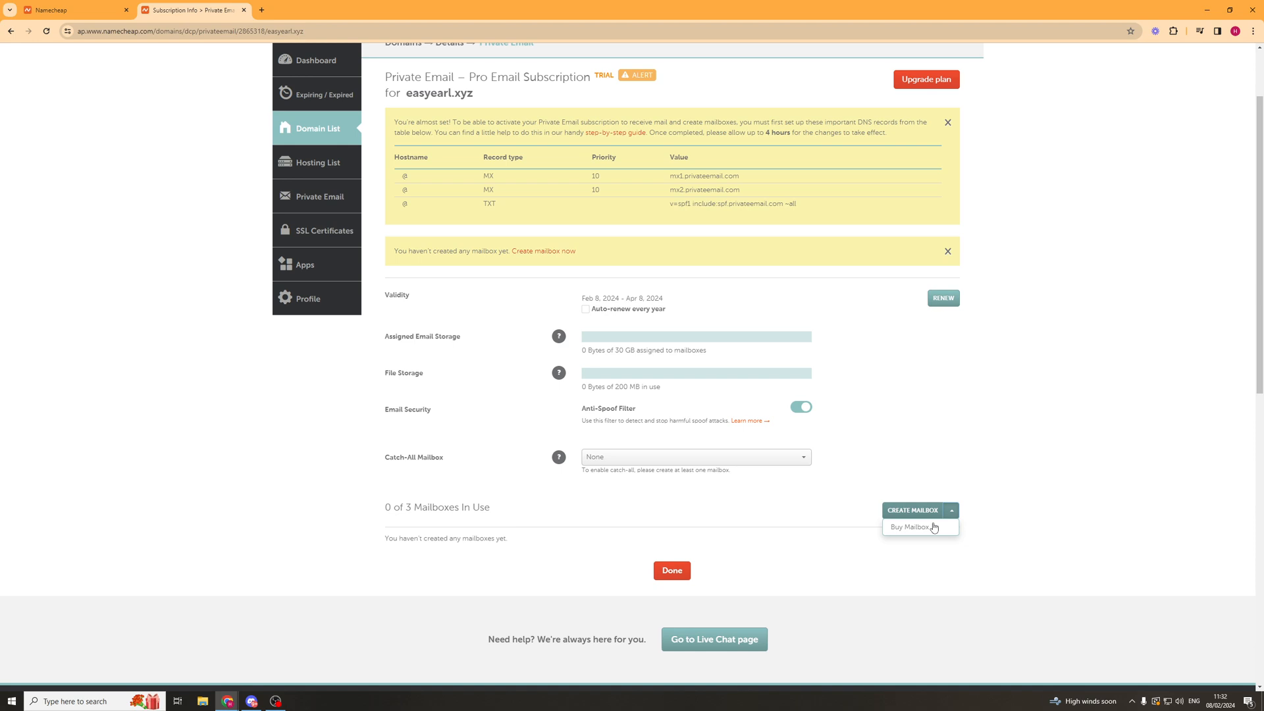
click(347, 518)
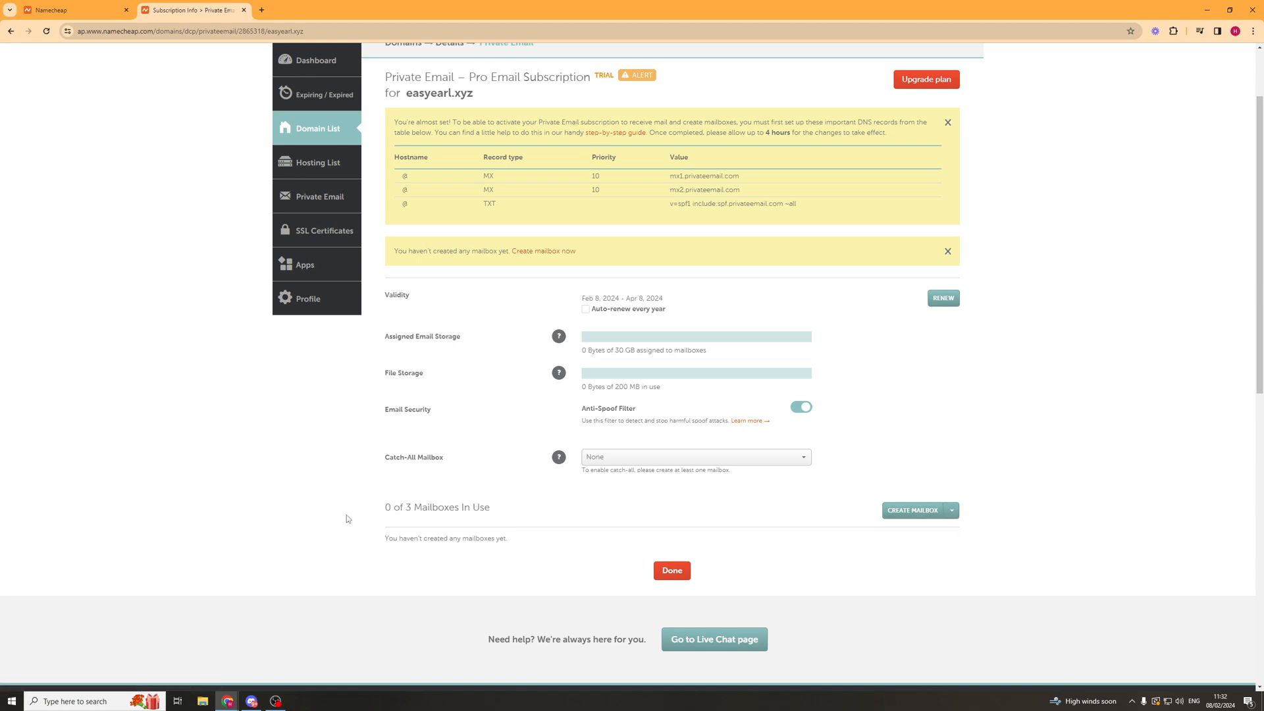
click(913, 509)
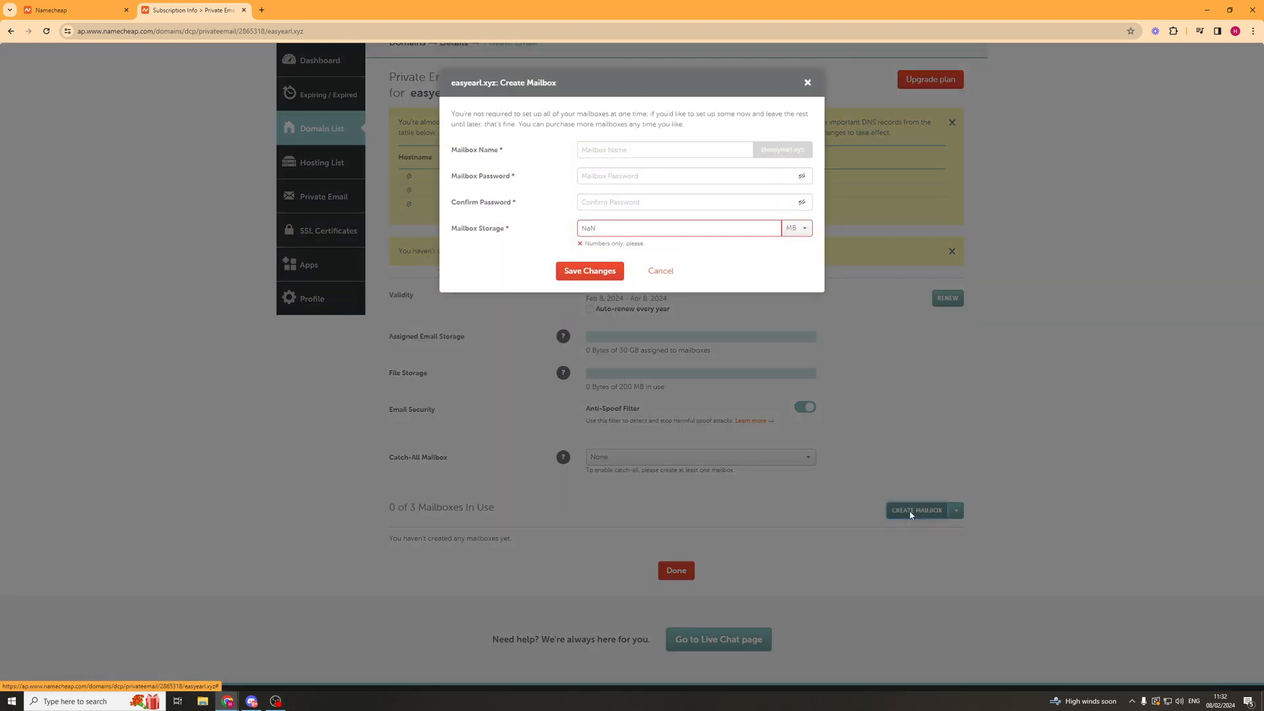
- Enter mailbox name 'hello', a matching password twice, and 10 GB storage
click(663, 154)
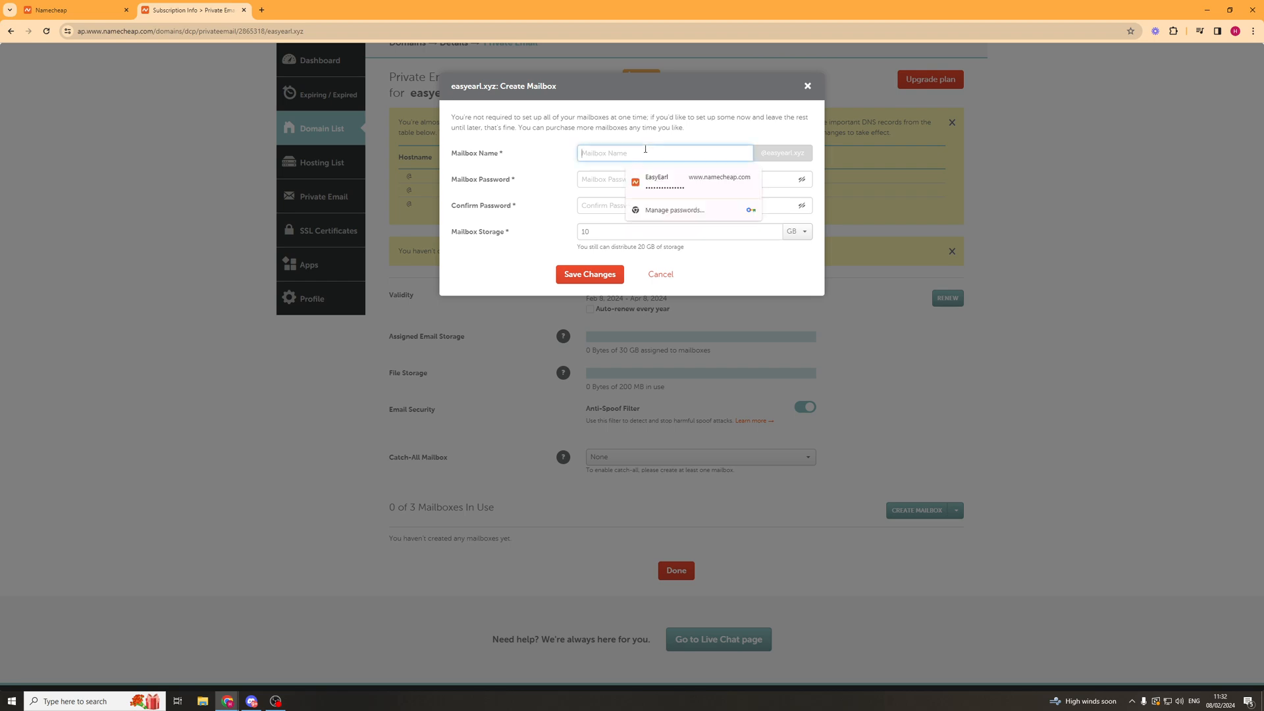
text(Hell)
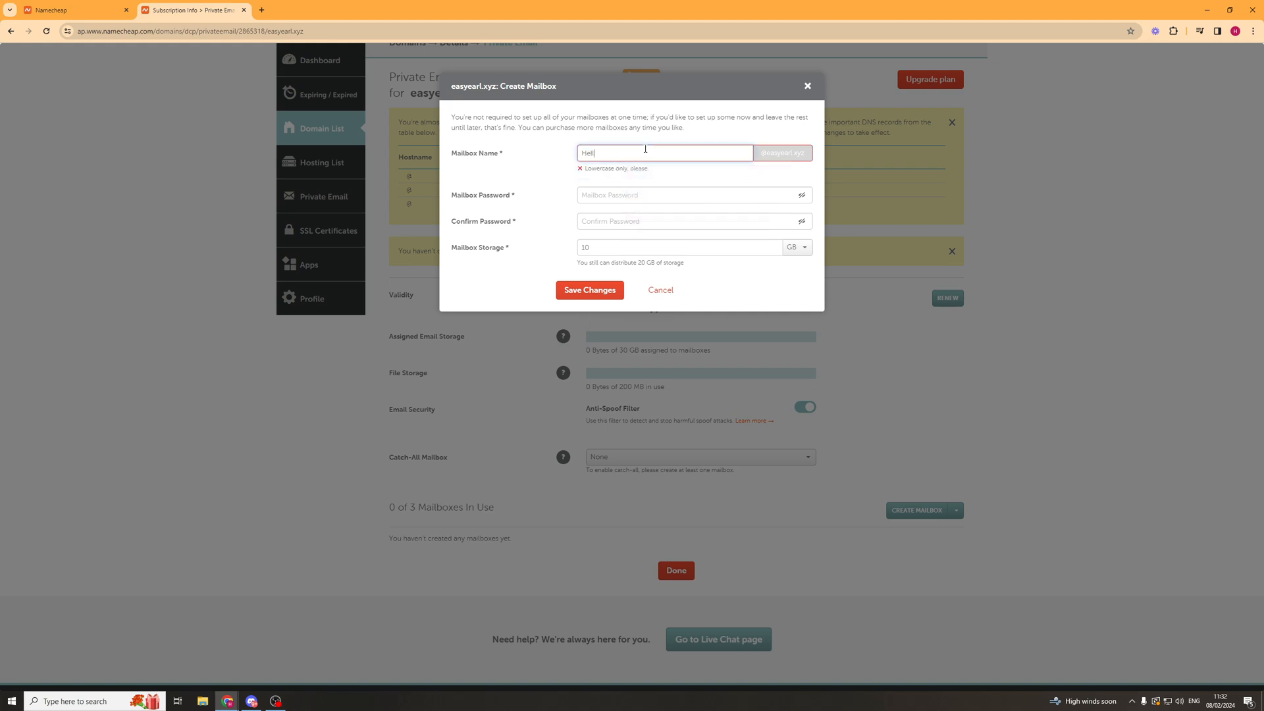
text(hello)
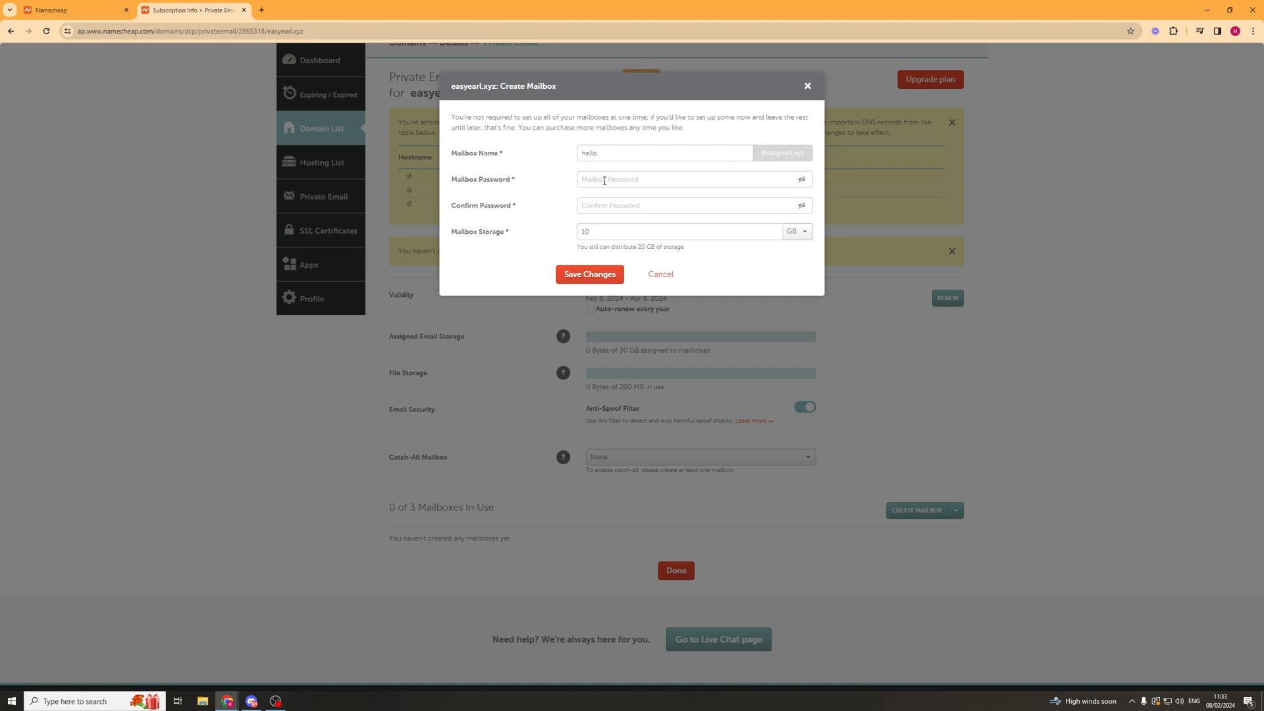
click(689, 180)
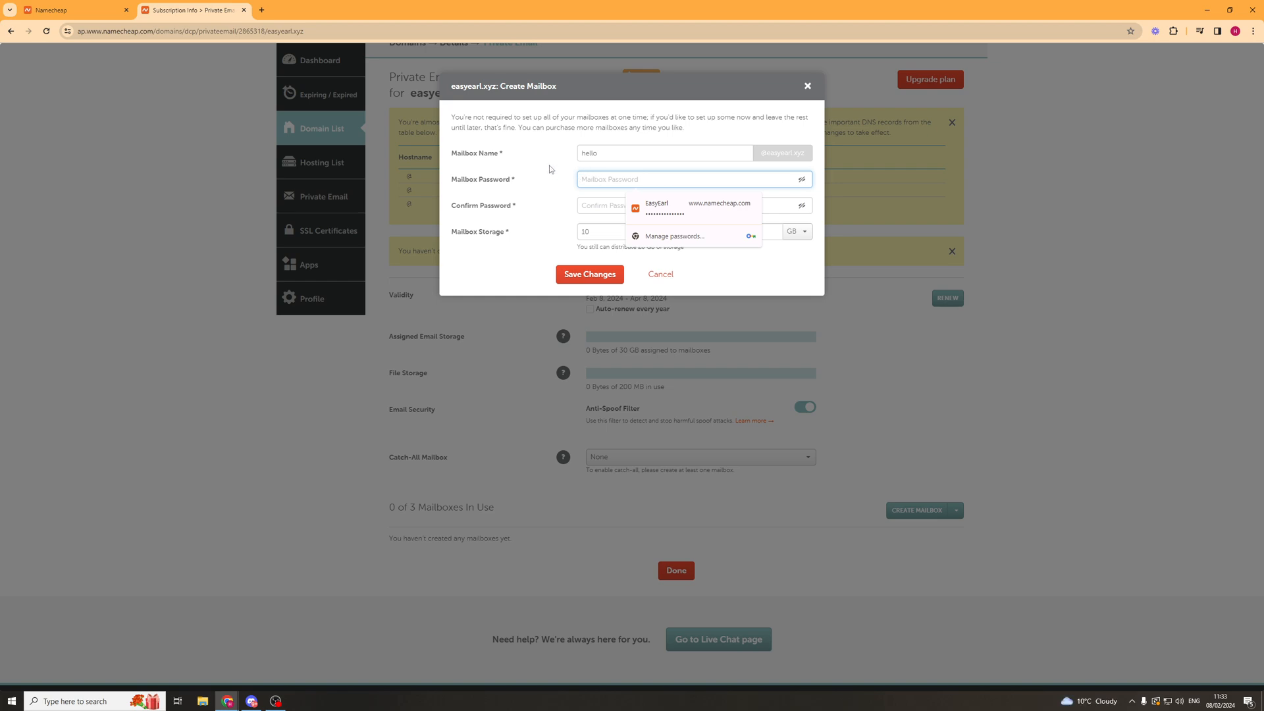
click(661, 179)
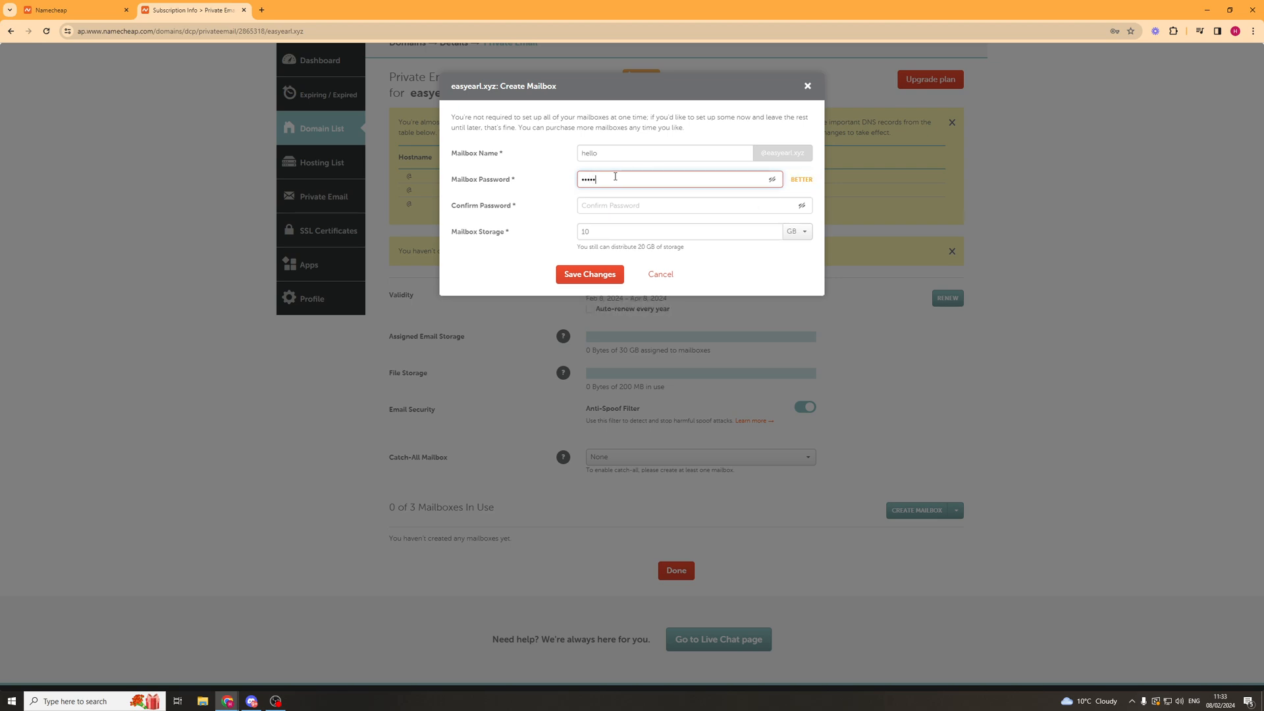
text(••••)
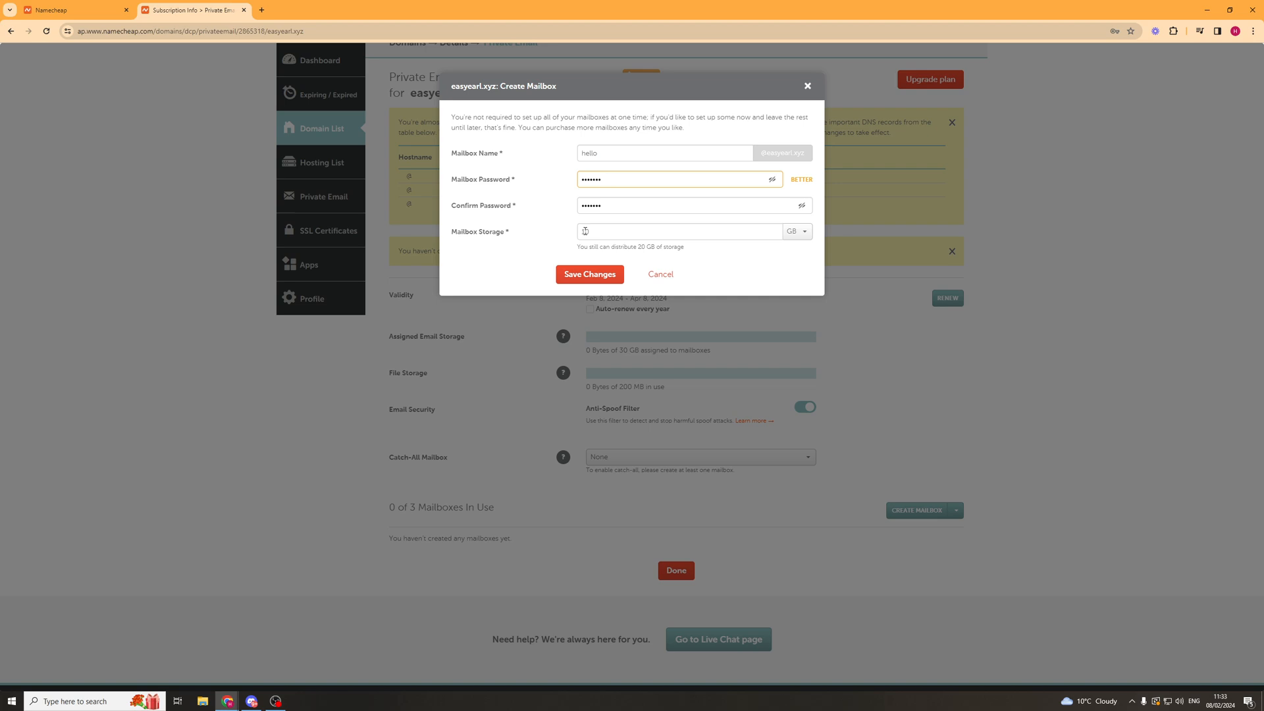
text(10)
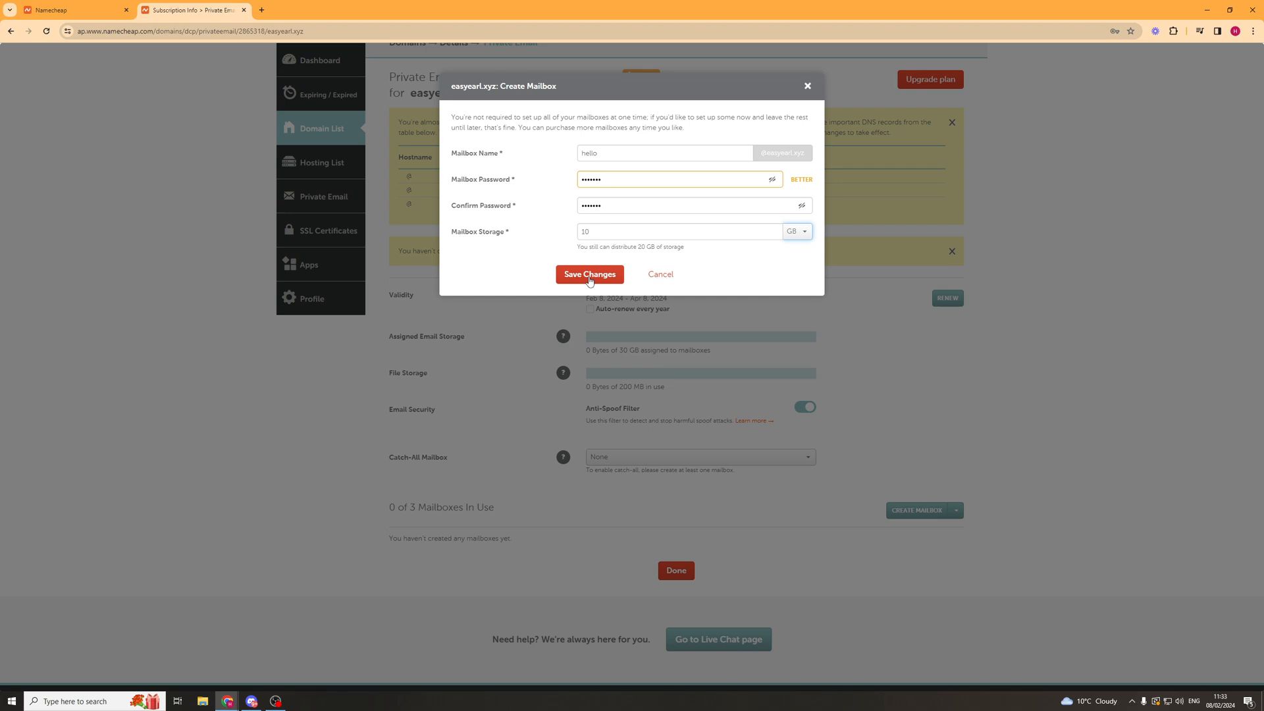
click(589, 274)
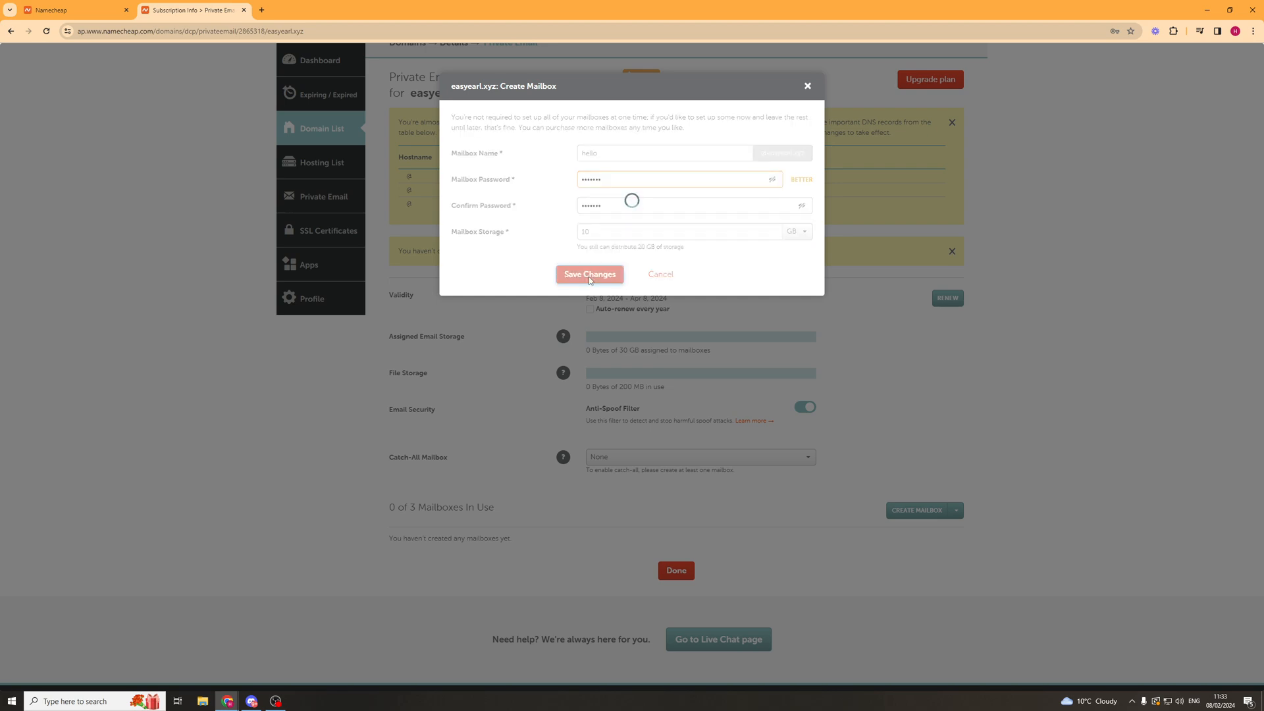
click(589, 273)
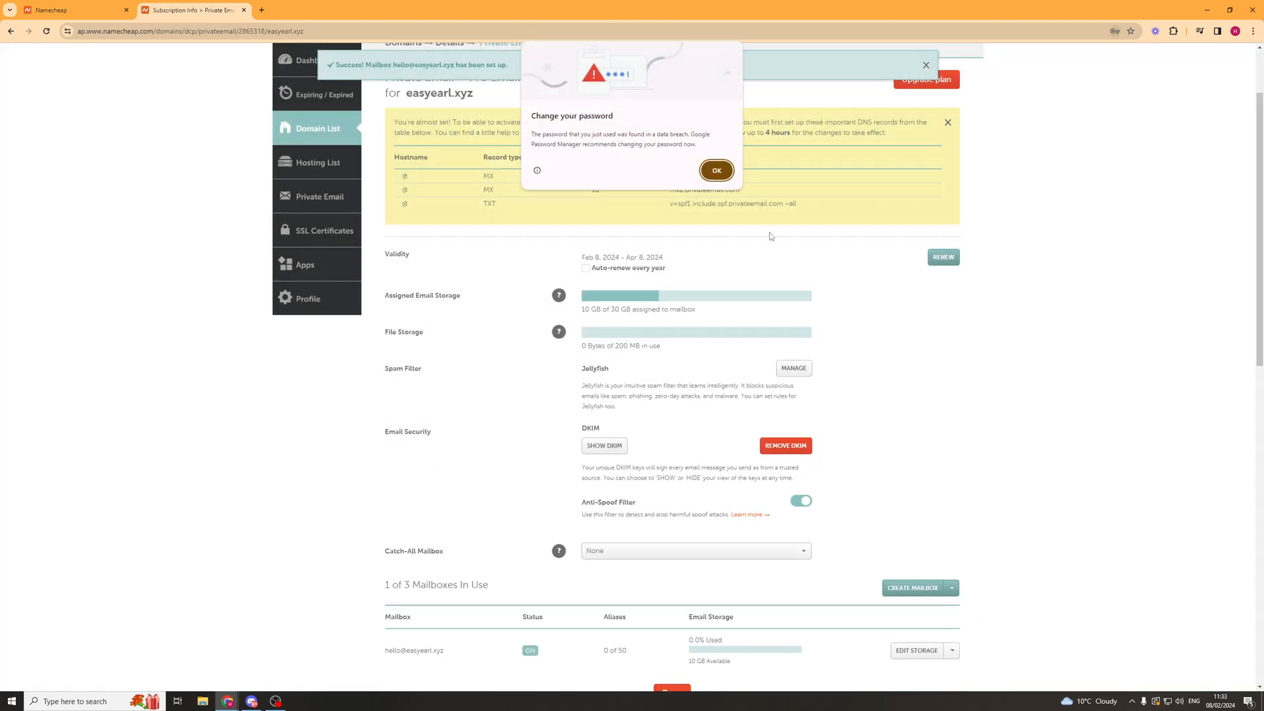
click(715, 170)
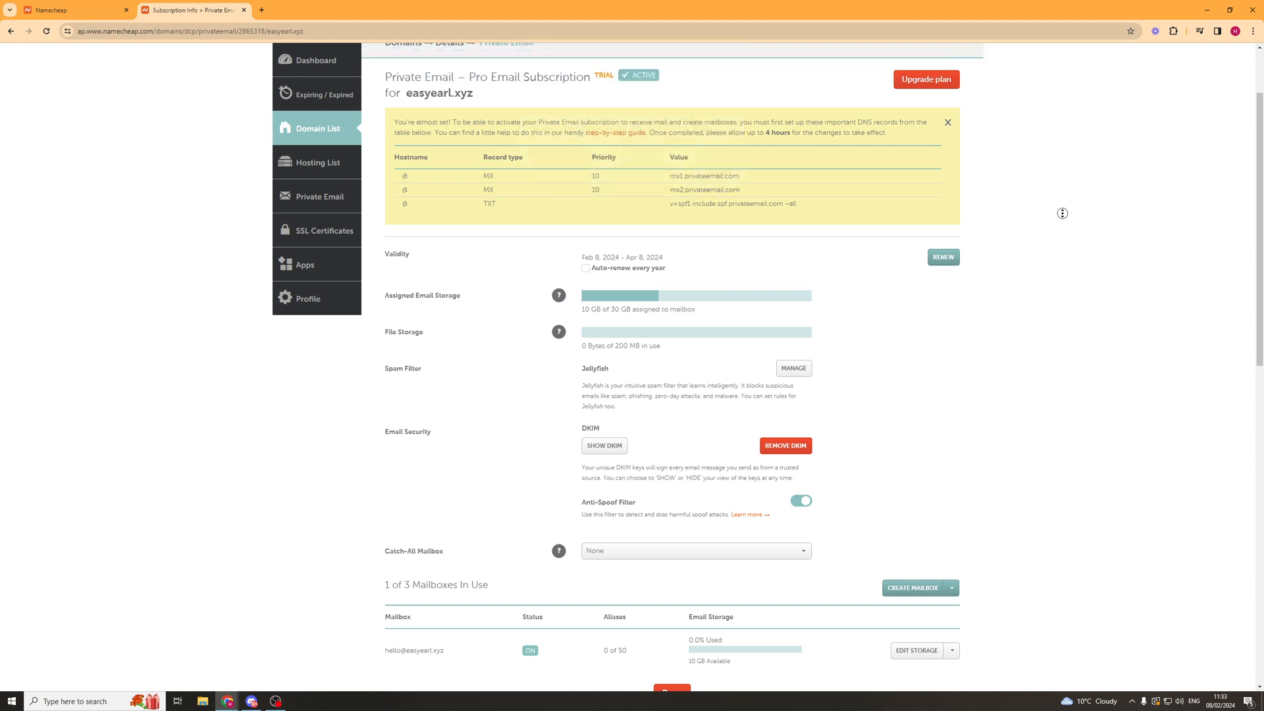
scroll(down, 3)
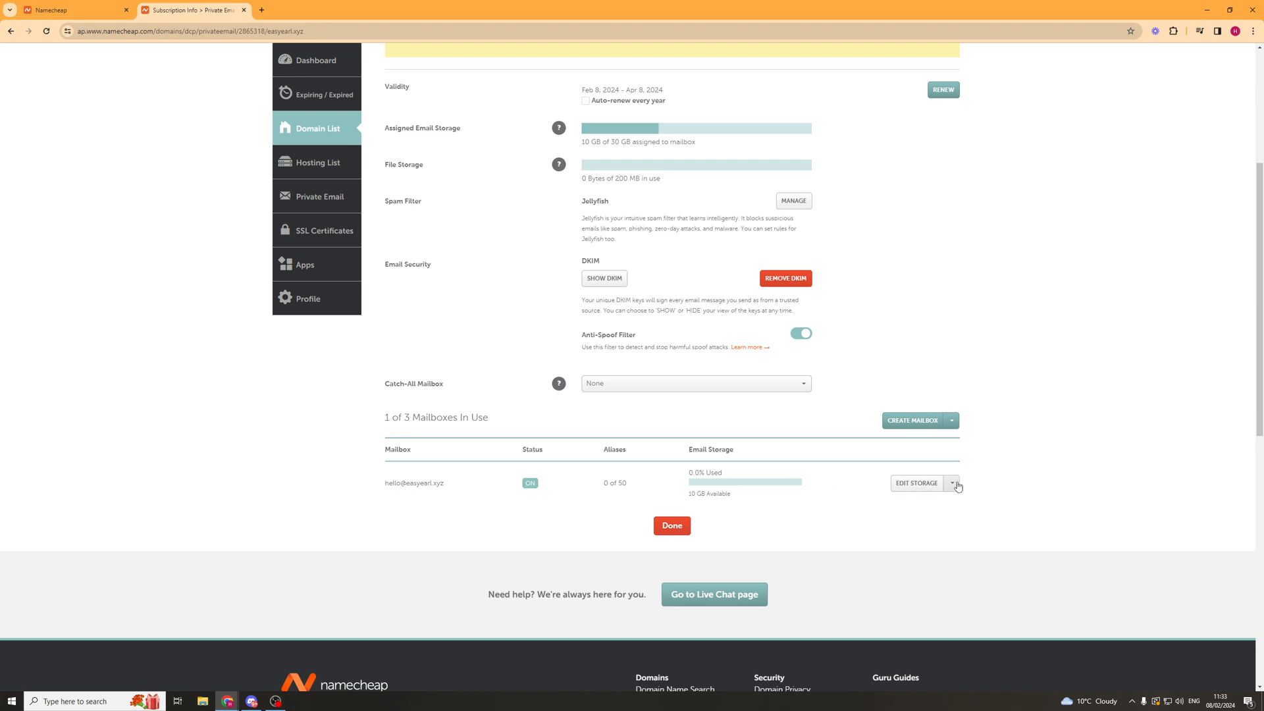
click(951, 483)
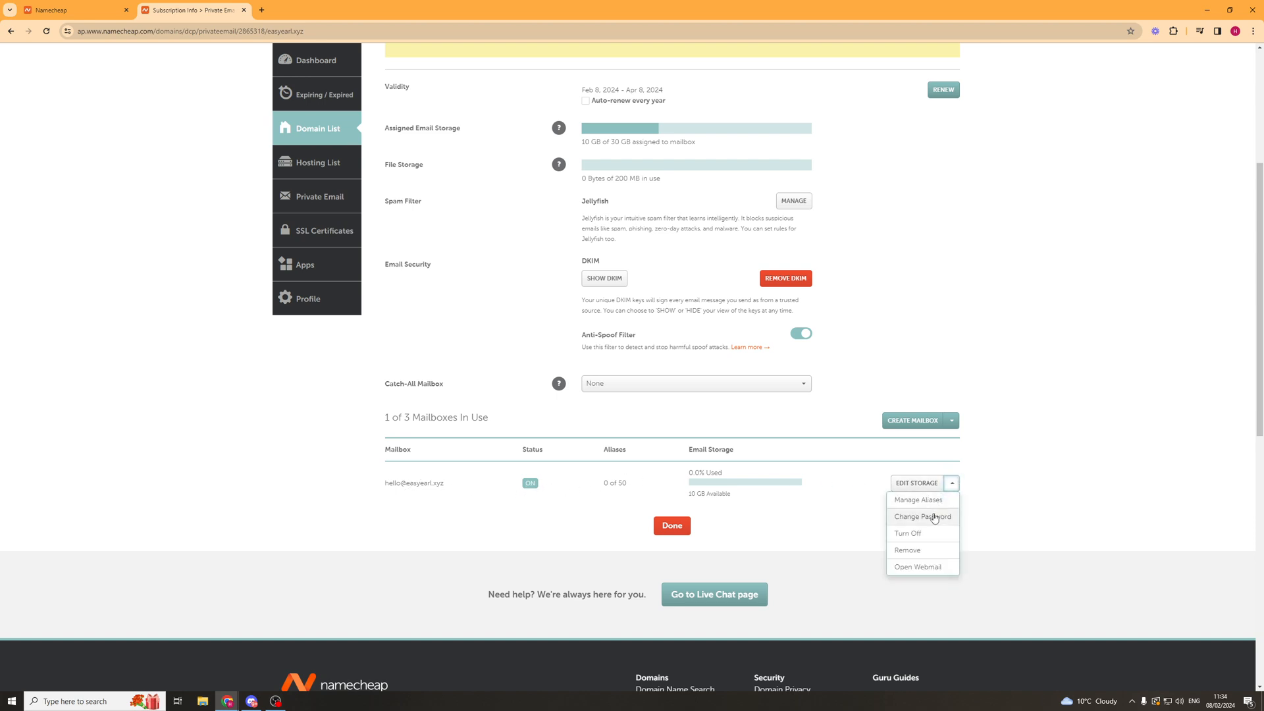
click(951, 483)
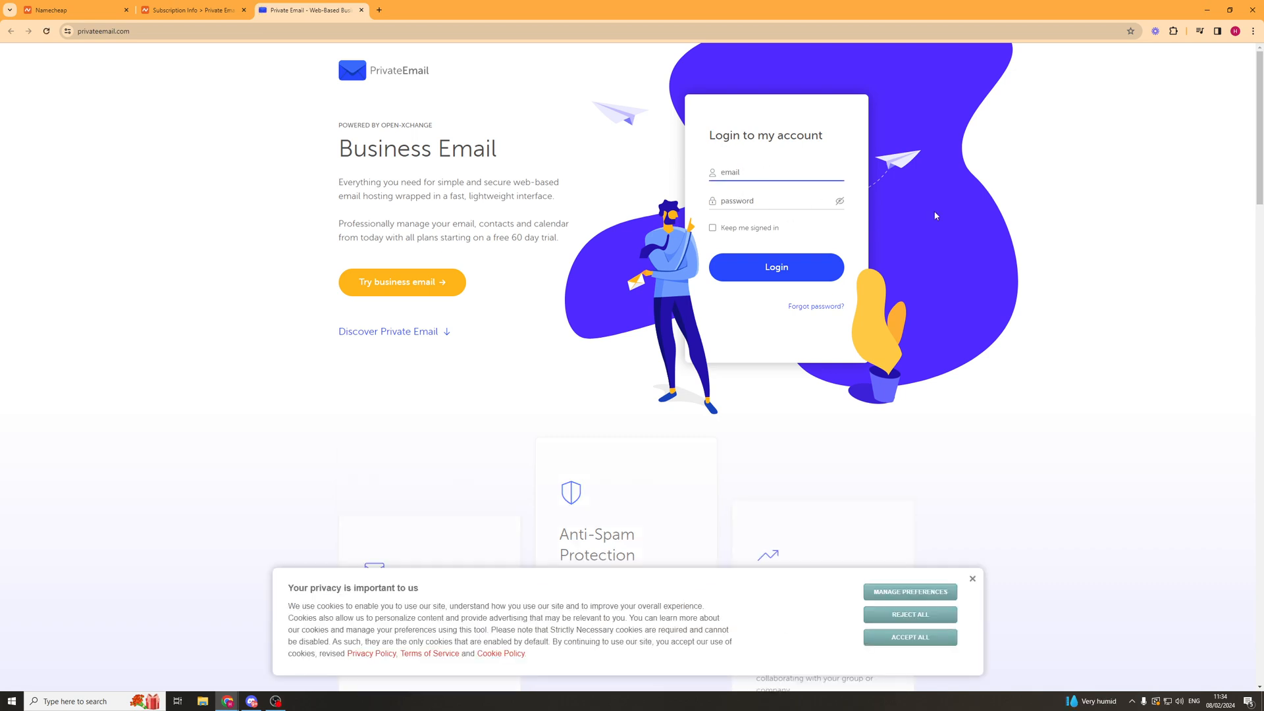
mouse_move(678, 190)
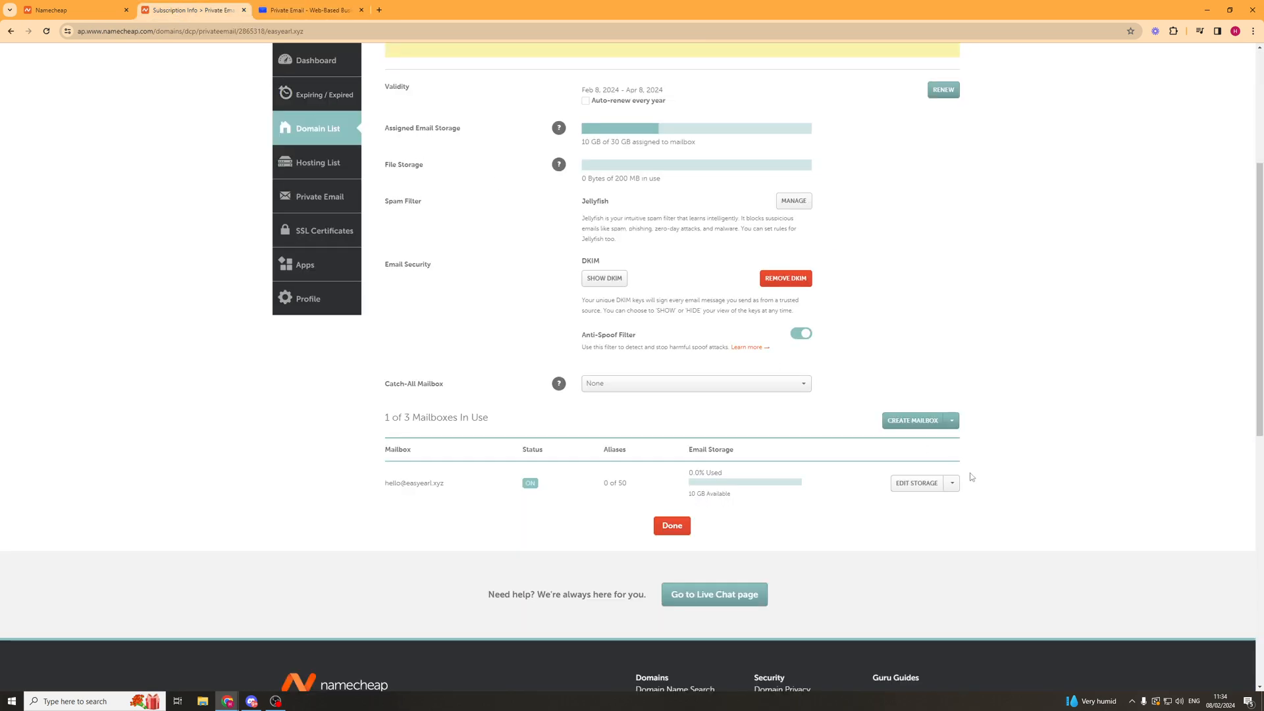
click(951, 483)
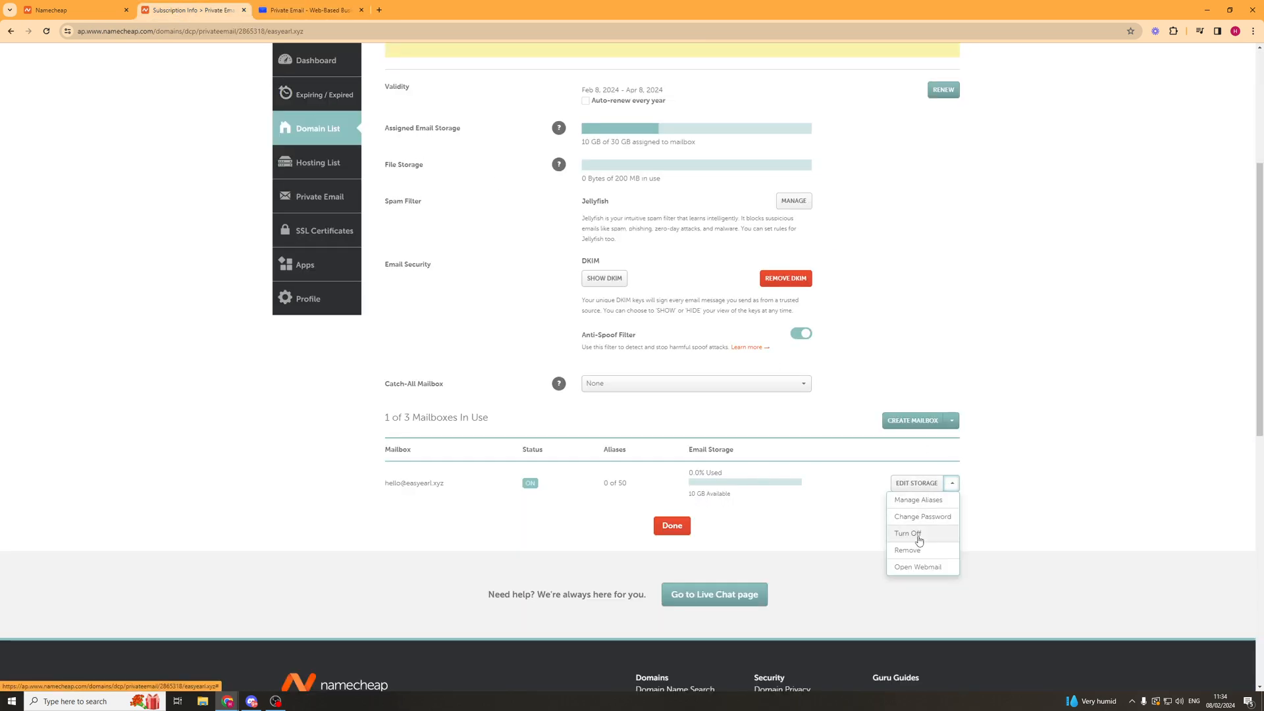
mouse_move(1018, 457)
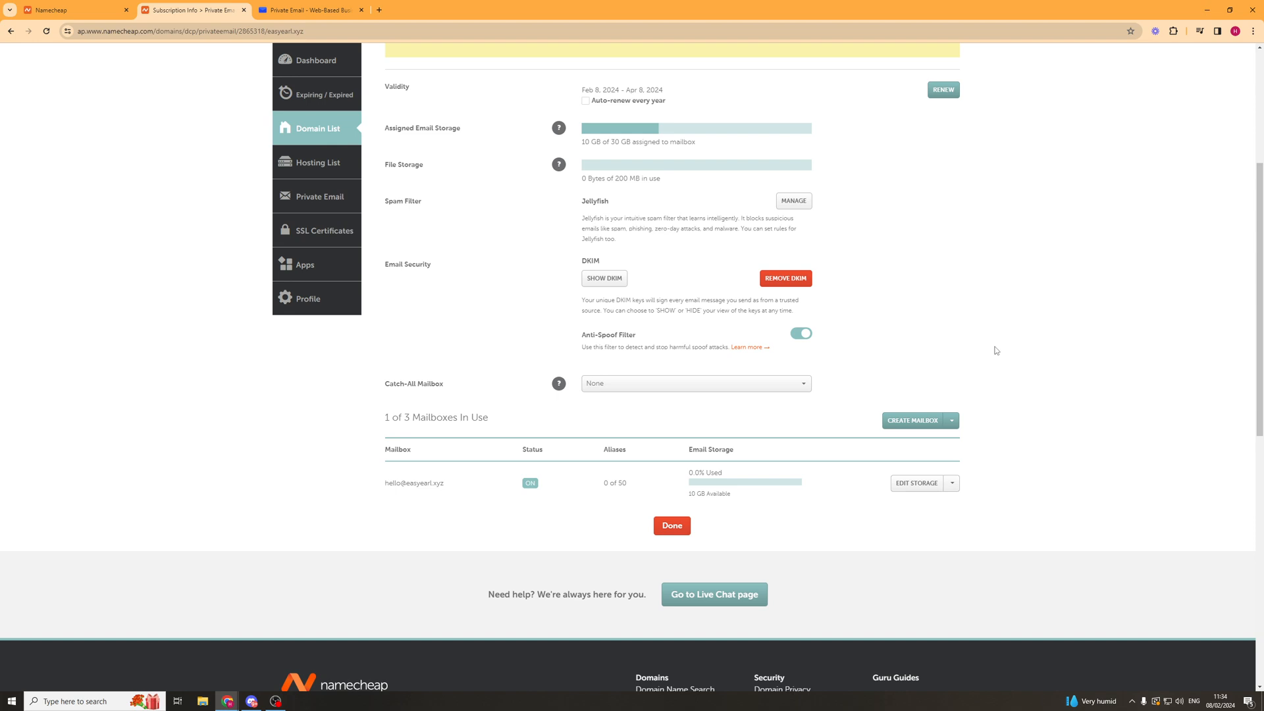
mouse_move(902, 272)
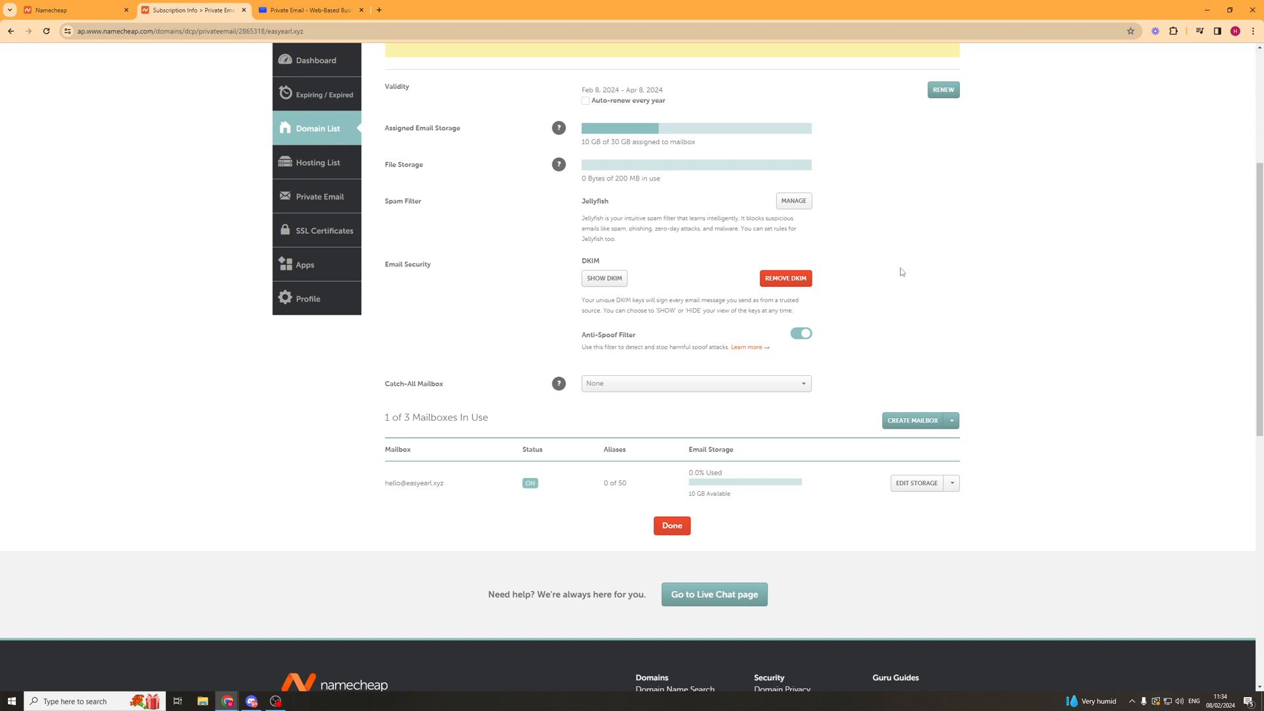